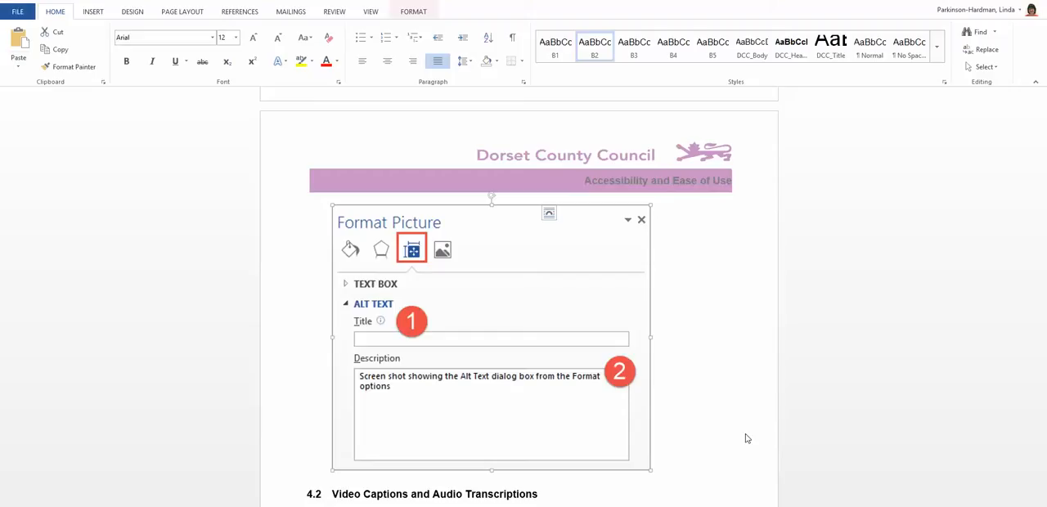
mouse_move(491, 291)
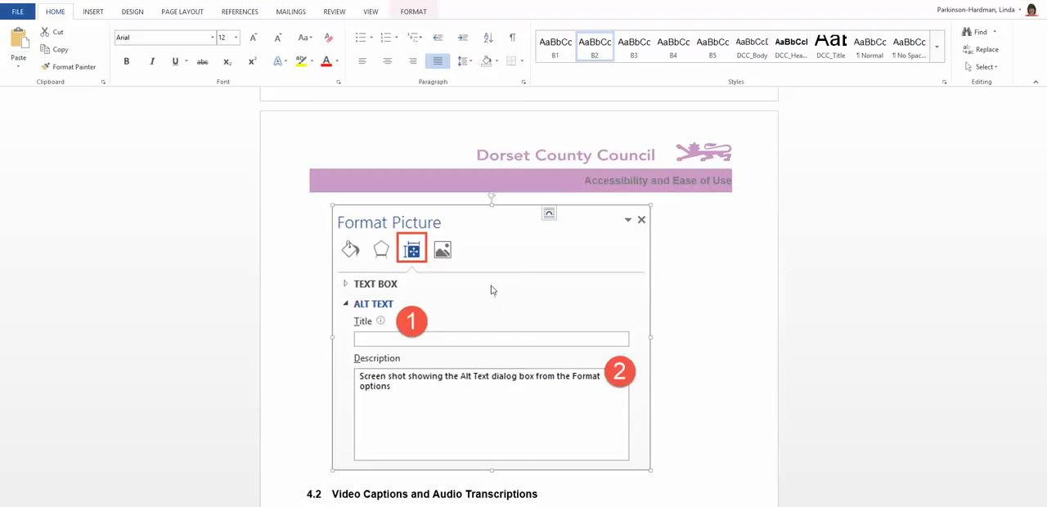
Bring up Format Picture for the screenshot image from its context menu.
right_click(490, 291)
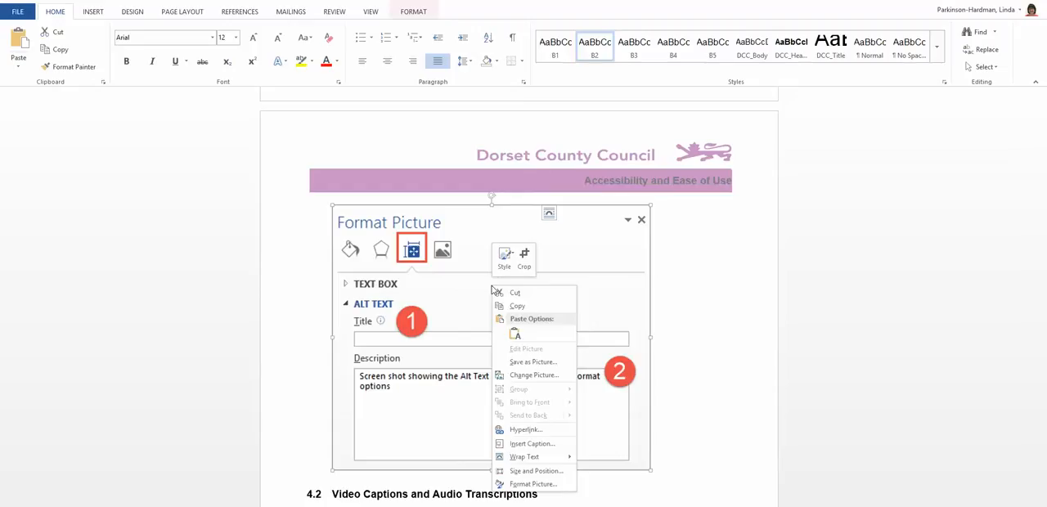
mouse_move(509, 292)
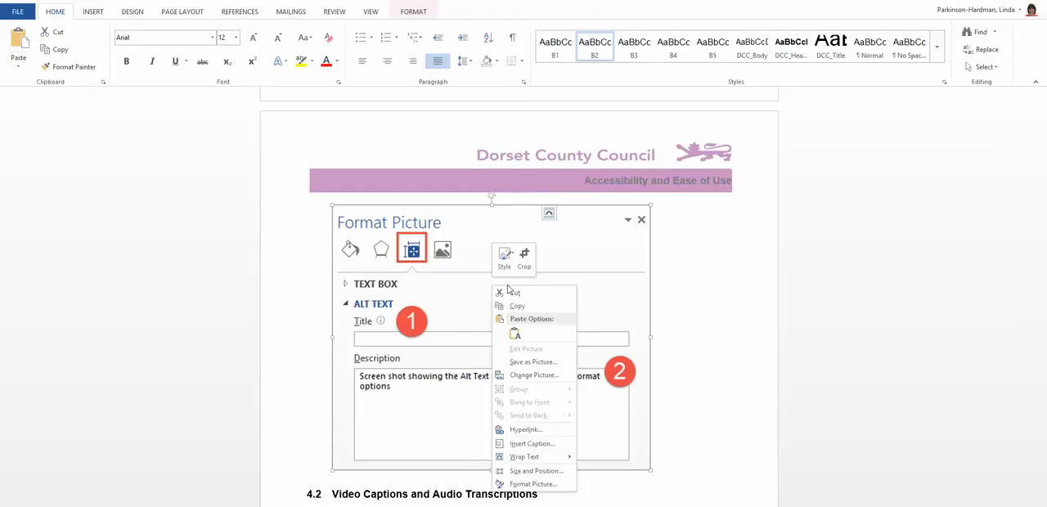
mouse_move(533, 484)
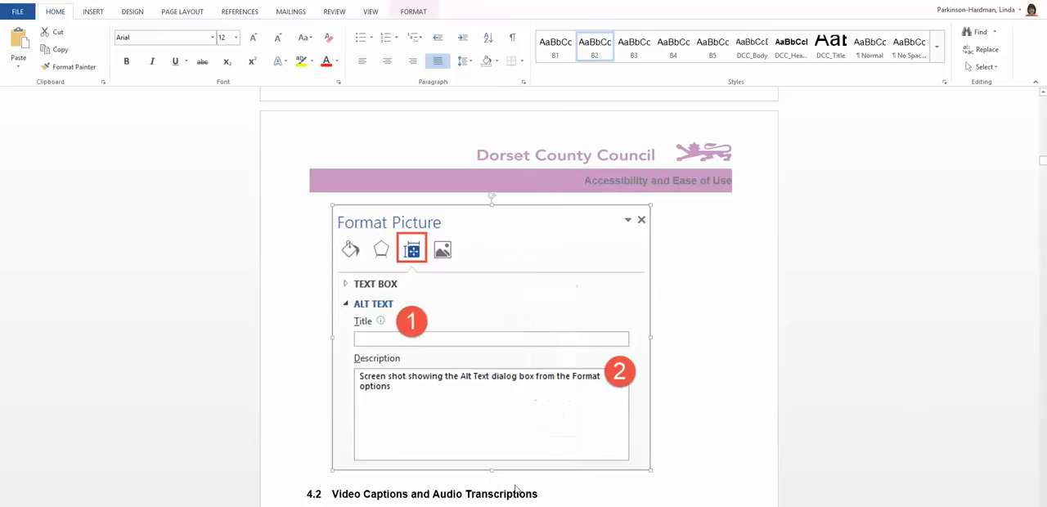
click(897, 121)
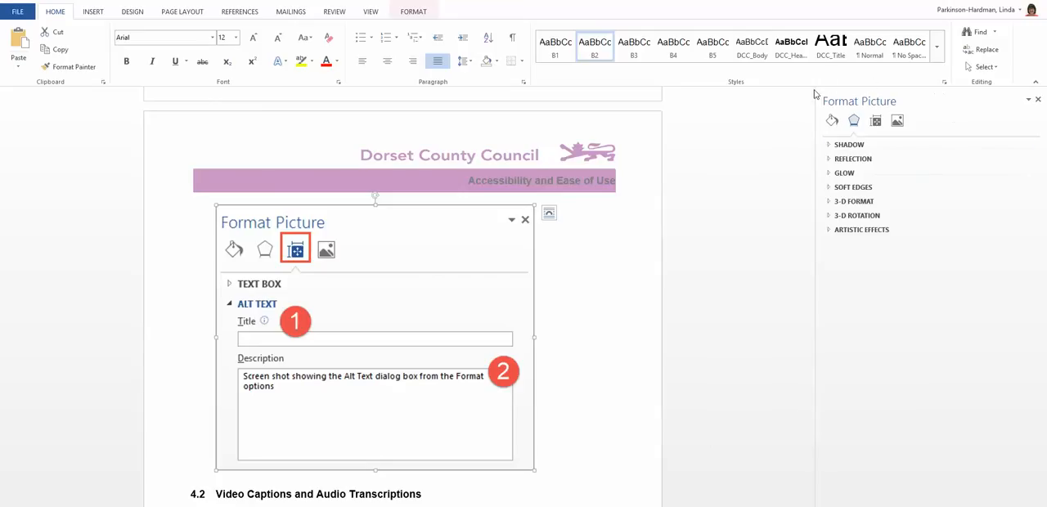
mouse_move(973, 160)
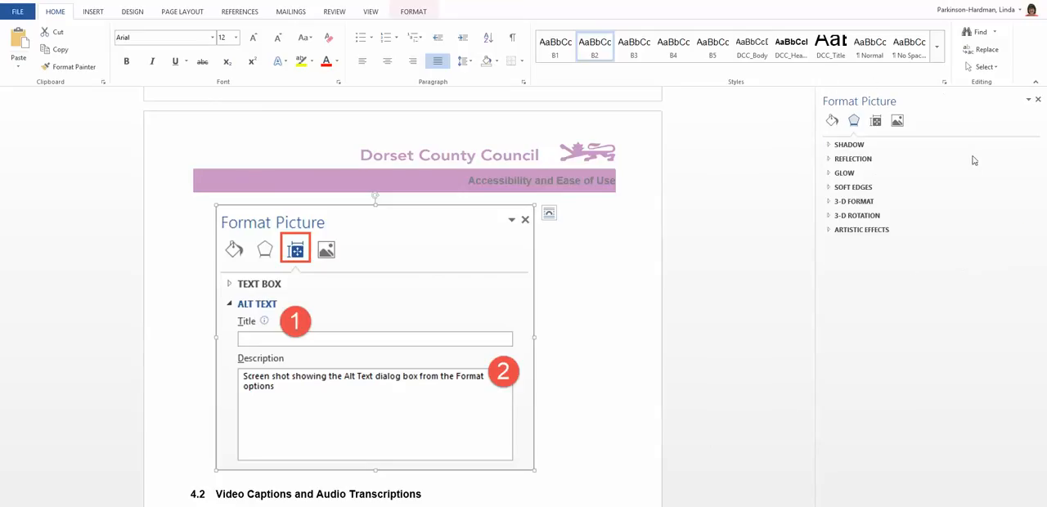
mouse_move(972, 124)
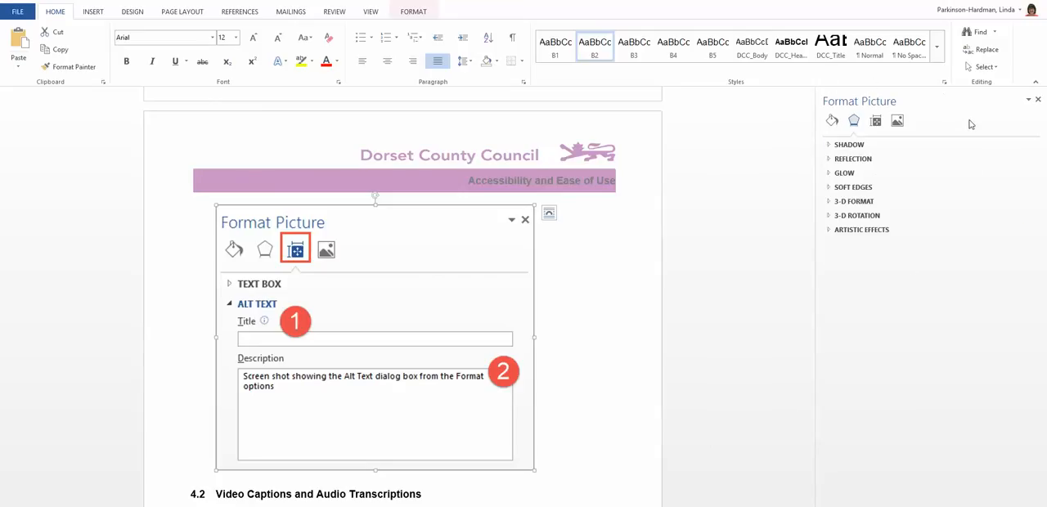
mouse_move(877, 121)
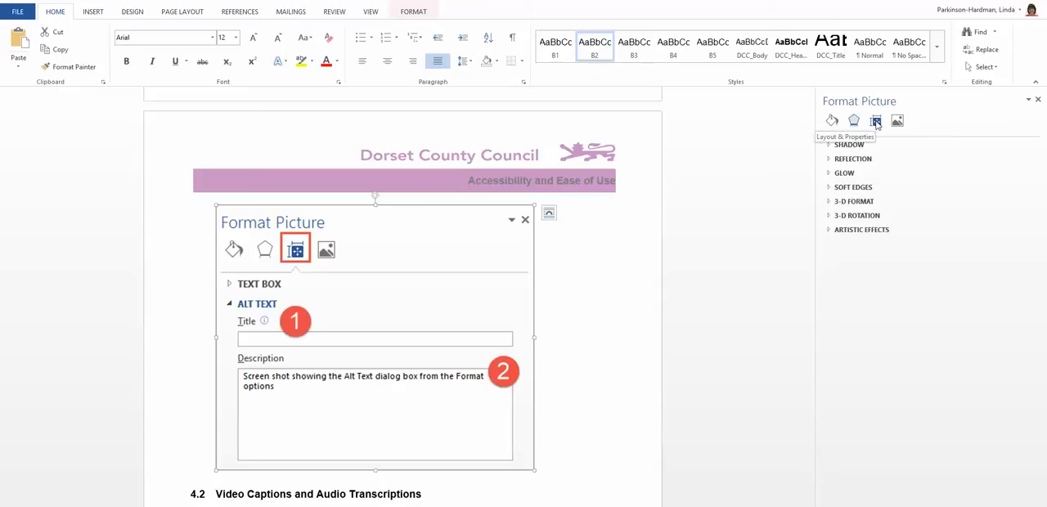
Show the picture's Layout & Properties Alt Text fields, ready to edit Description.
click(877, 121)
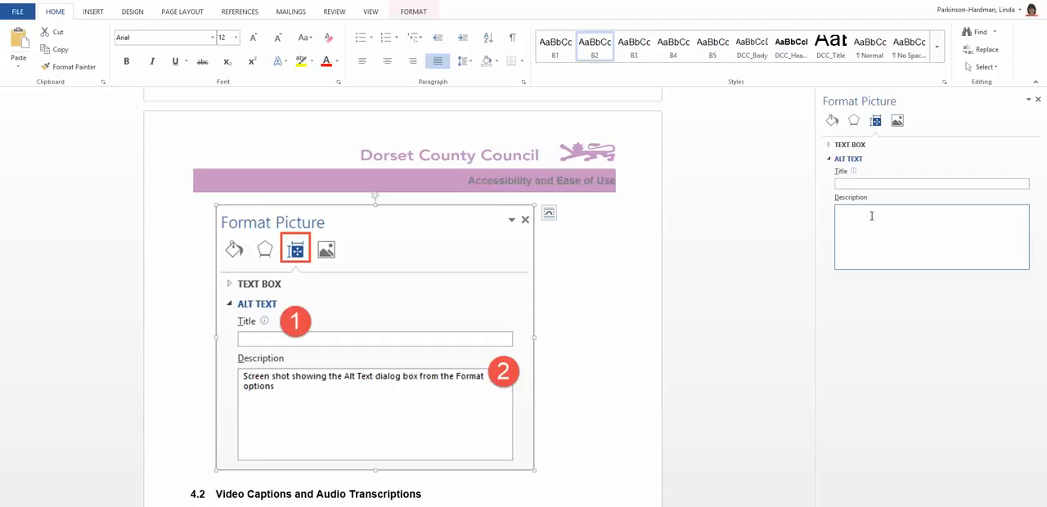
Enter the description "Screenshot showing the format picture options and the Alt text dialog box".
text(Screenshot showing the format picture options and the Alt text dialog boxes)
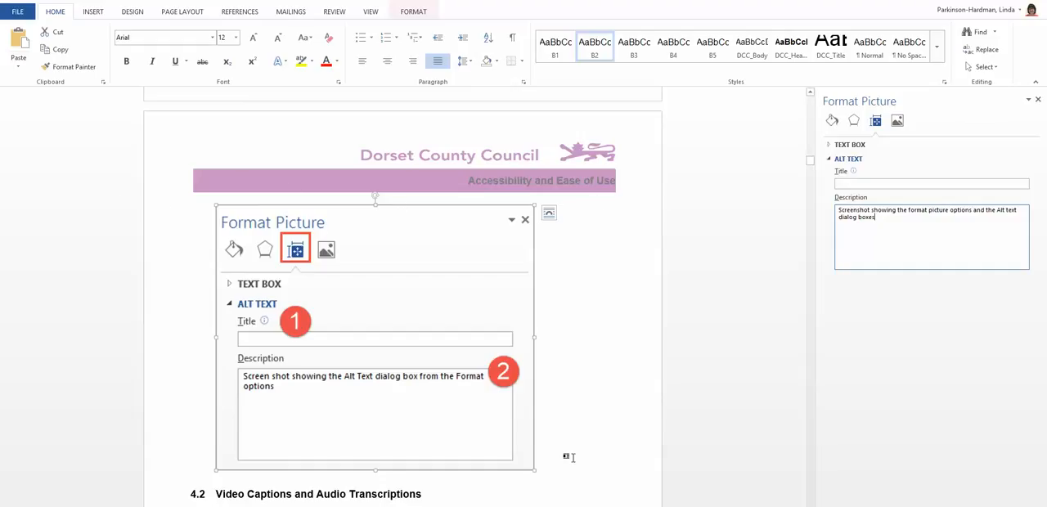
mouse_move(197, 210)
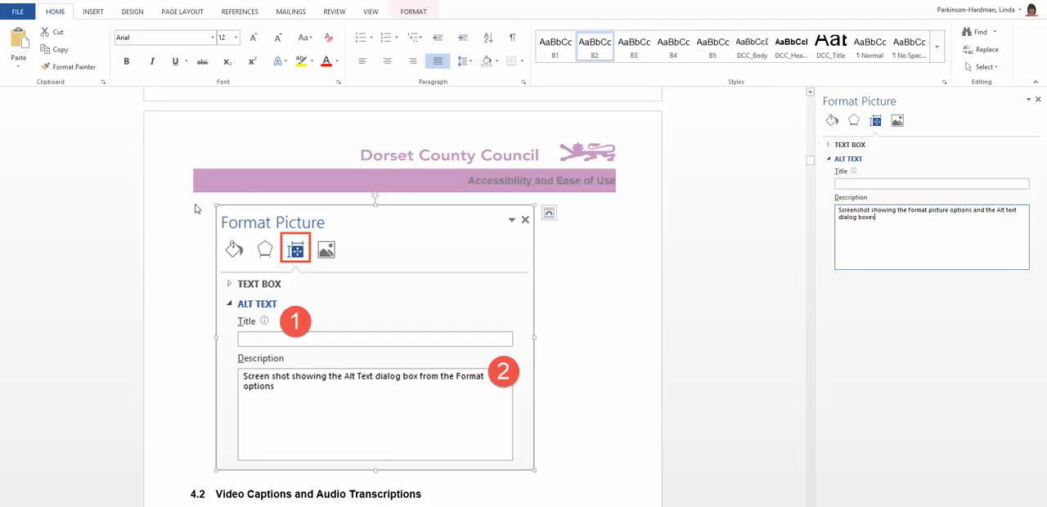